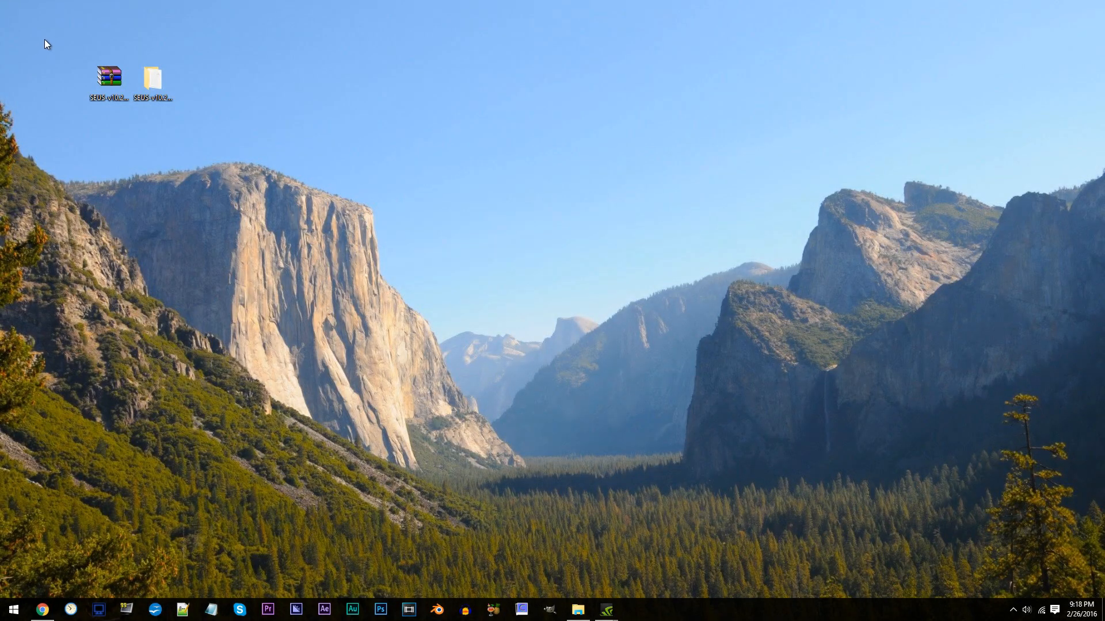
mouse_move(380, 230)
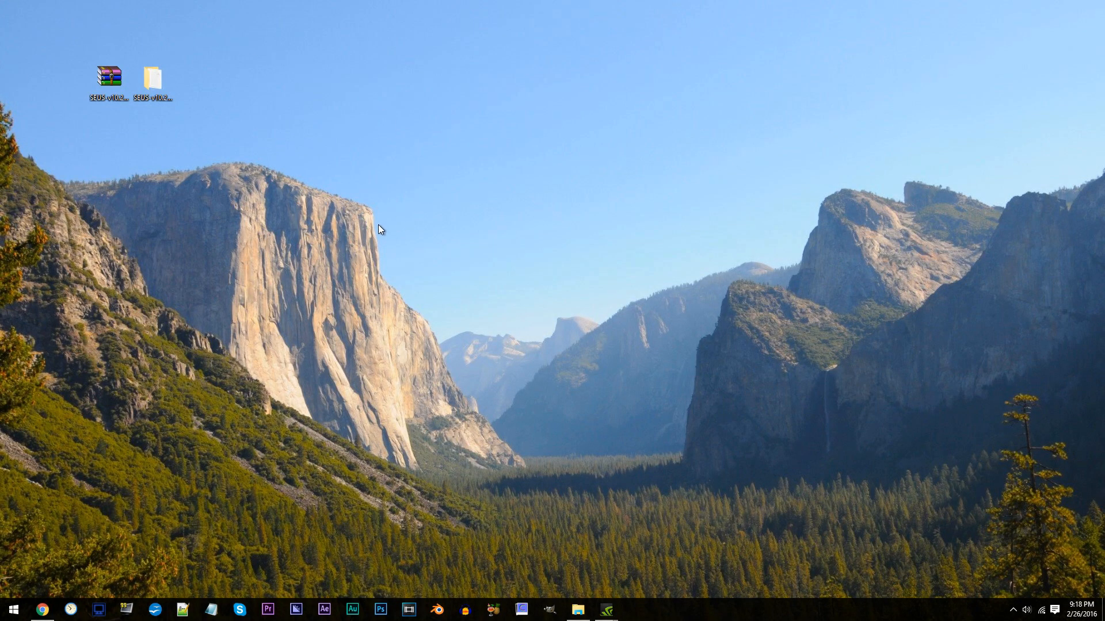
- Open the SEUS-v10.2-Preview-1-Ultra folder's shaders subfolder and select final.fsh
left_click(153, 78)
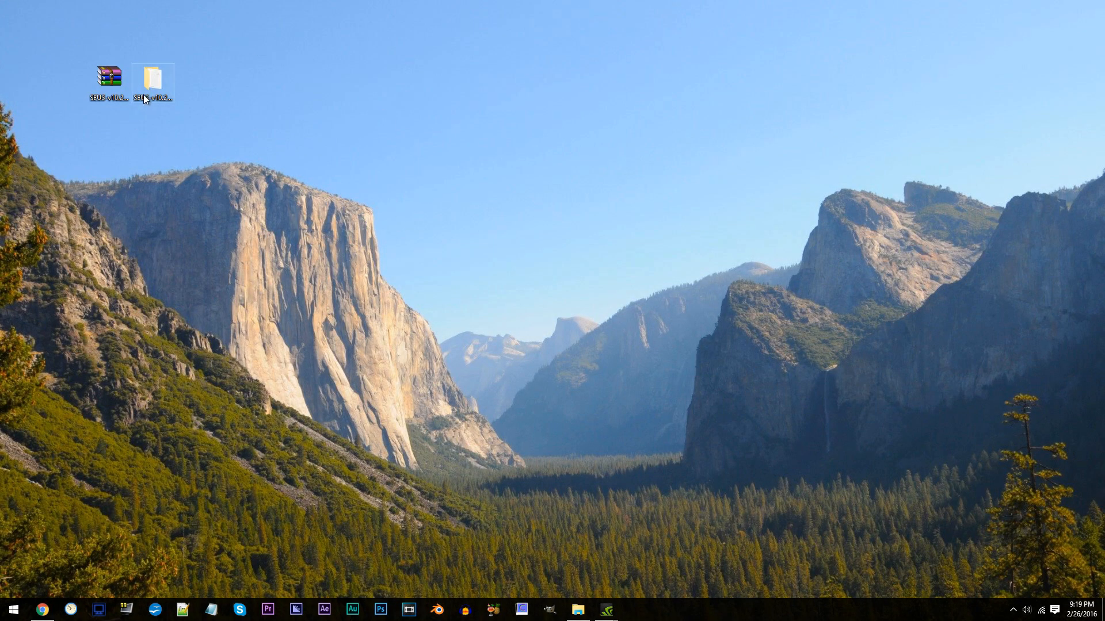
double_click(152, 76)
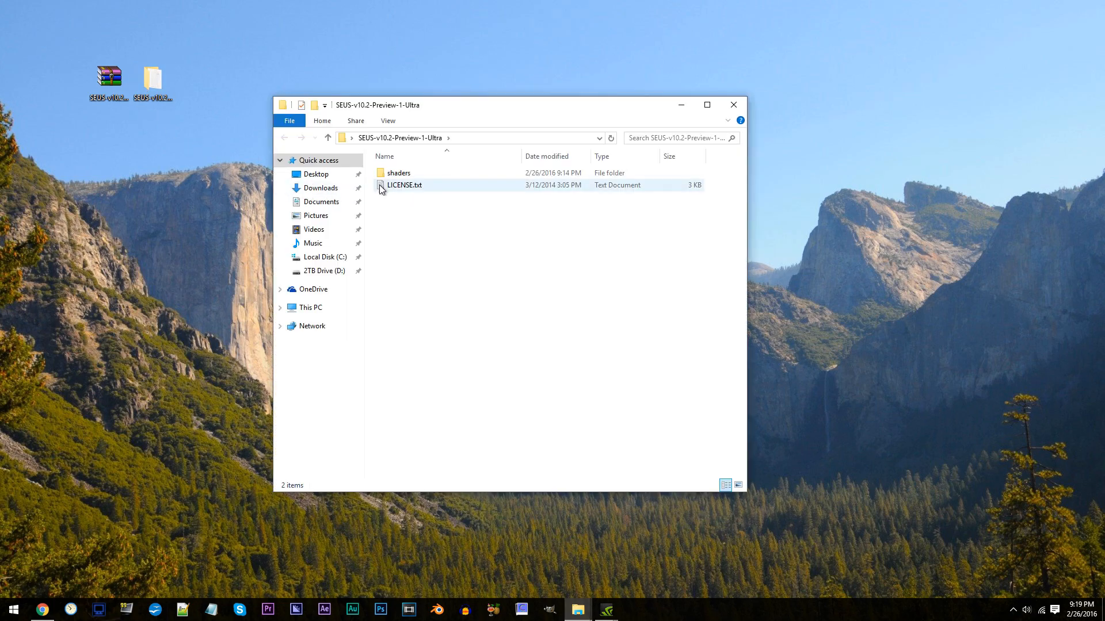
double_click(398, 173)
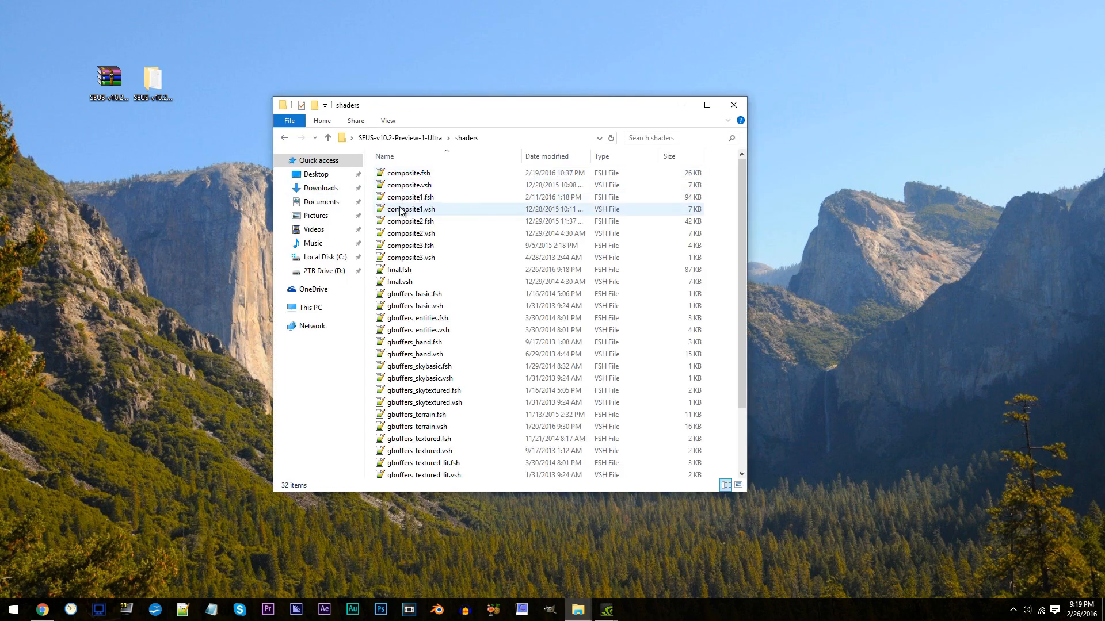
left_click(399, 269)
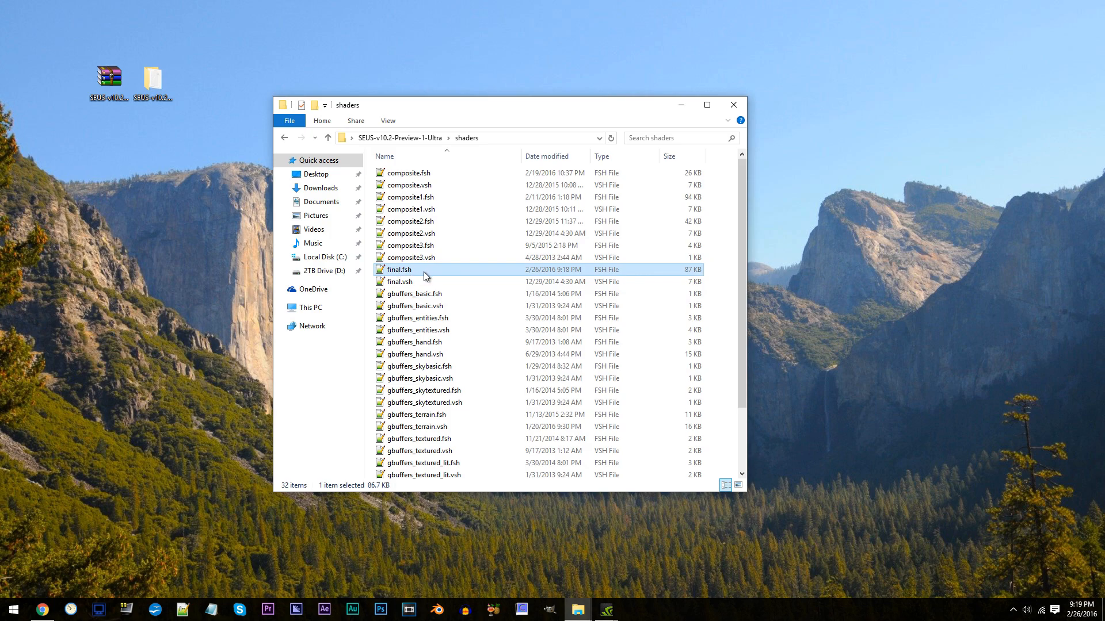
mouse_move(512, 273)
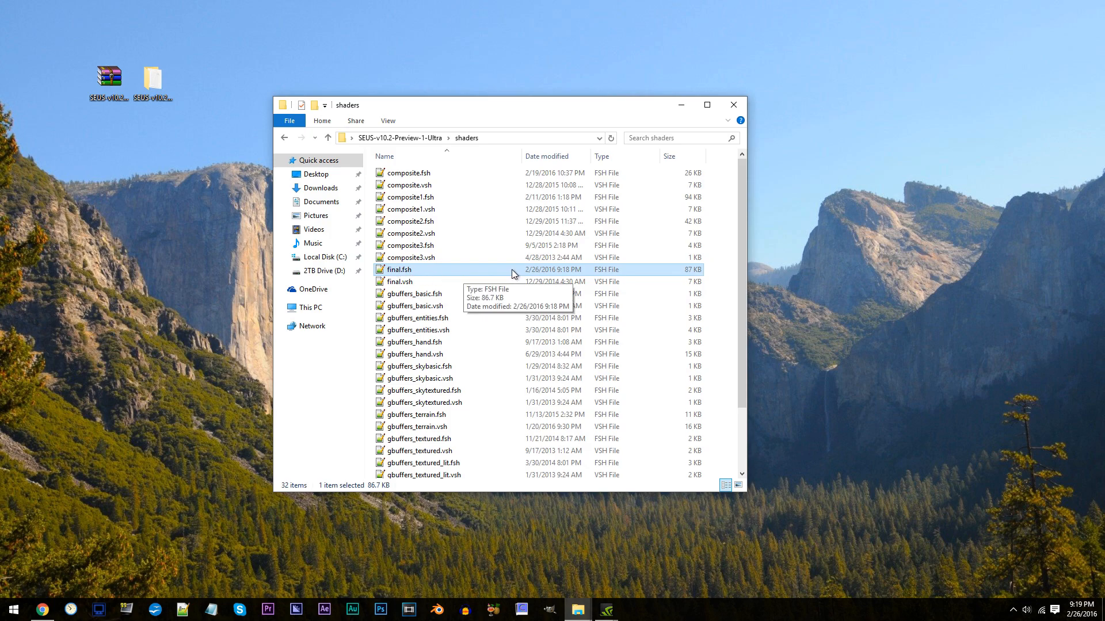
- Open final.fsh in Notepad++ and scroll down through the shader code
double_click(398, 270)
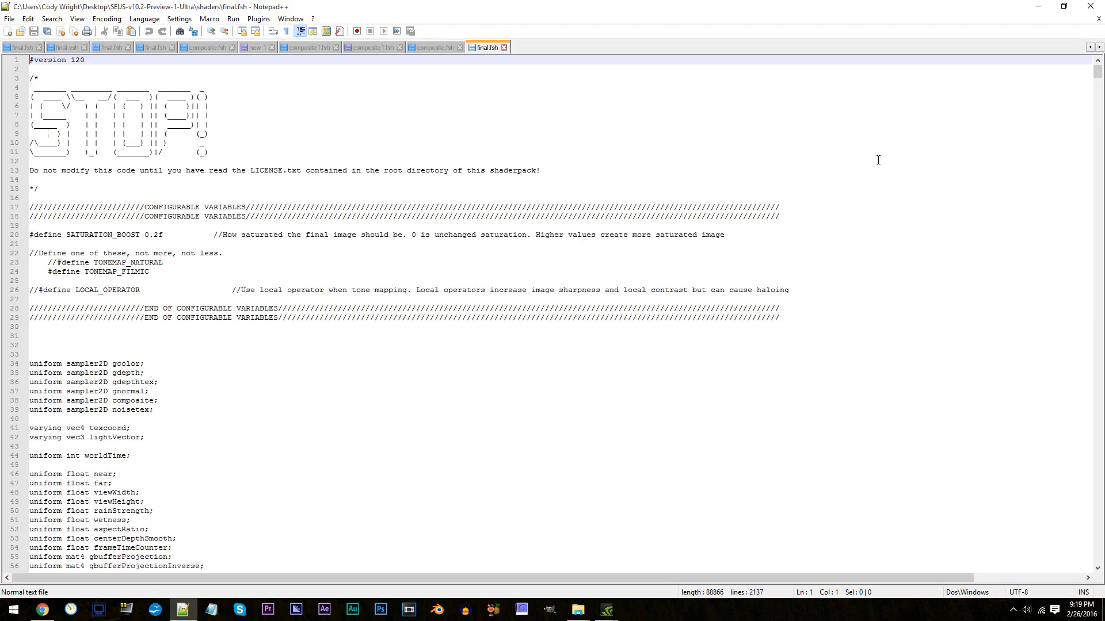
scroll("down", 3)
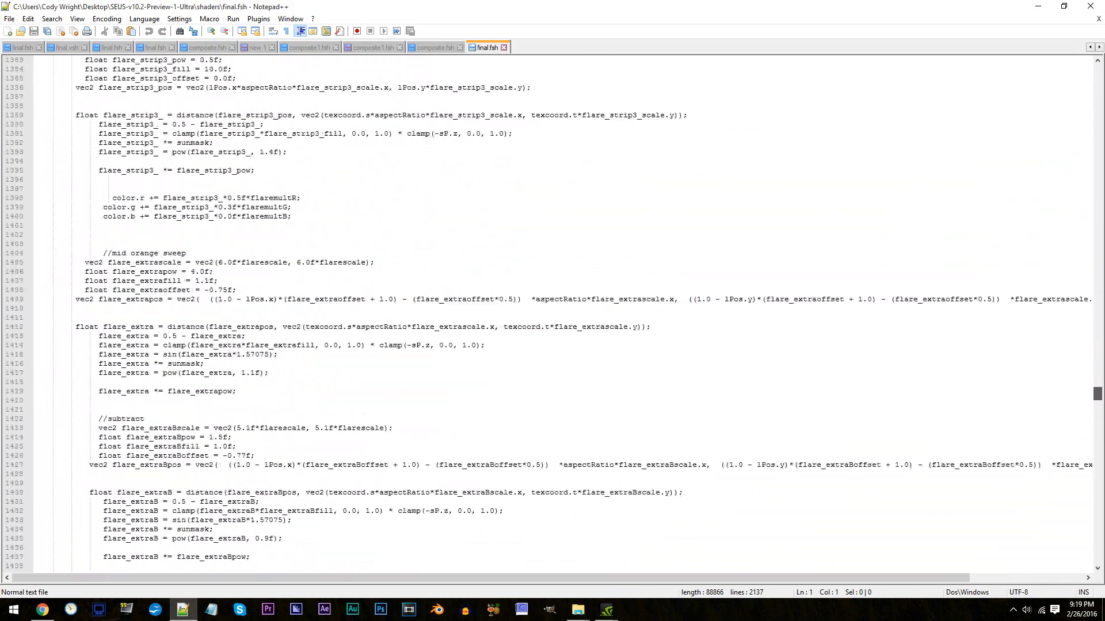
scroll("down", 3)
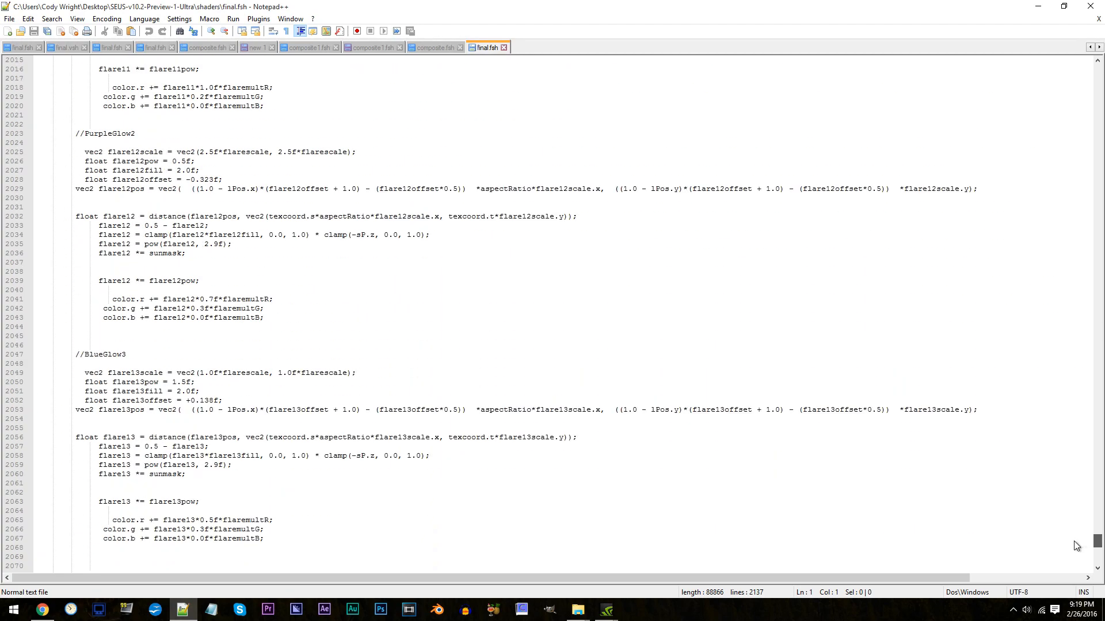
scroll("down", 3)
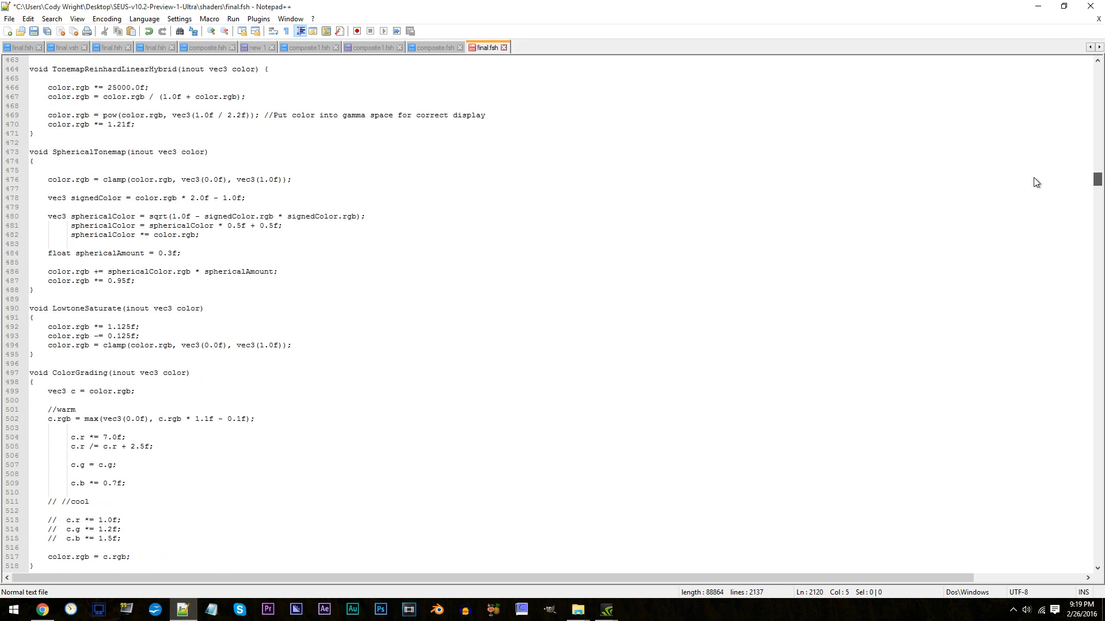
- Scroll up to the SaturationBoost function around line 456, where satBoost is 0.07f
scroll("up", 3)
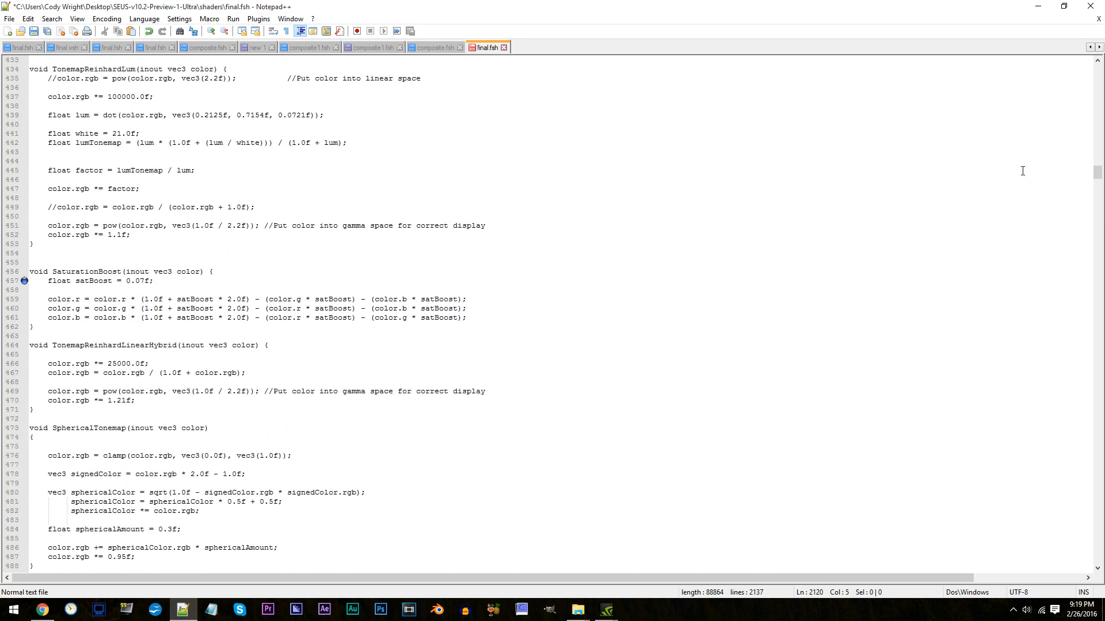